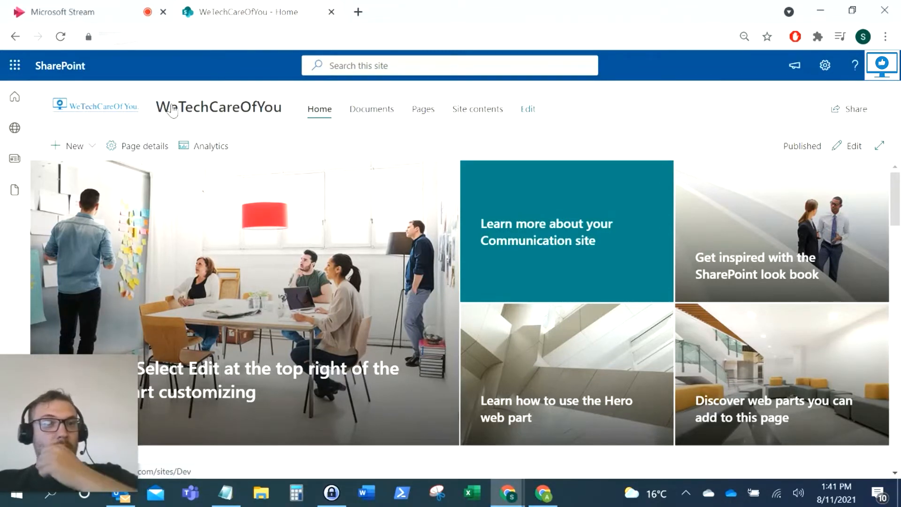
mouse_move(224, 106)
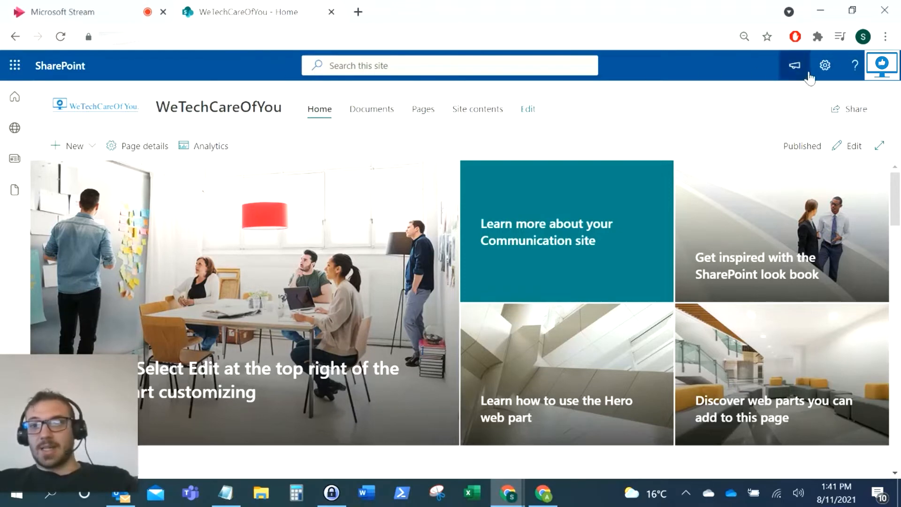
Step: Bring up the site settings panel from the gear icon on the WeTechCareOfYou home page
click(824, 65)
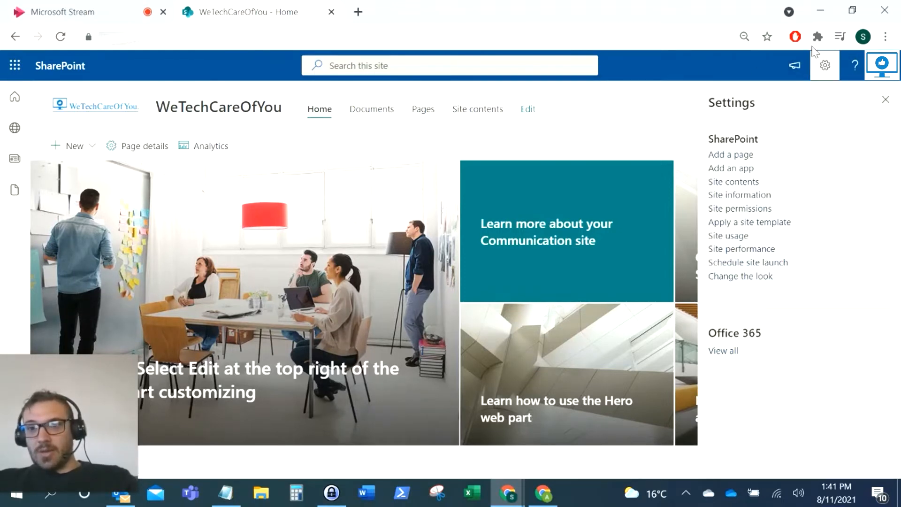
Step: Show the Site information pane for WeTechCareOfYou with its name and logo settings
click(740, 195)
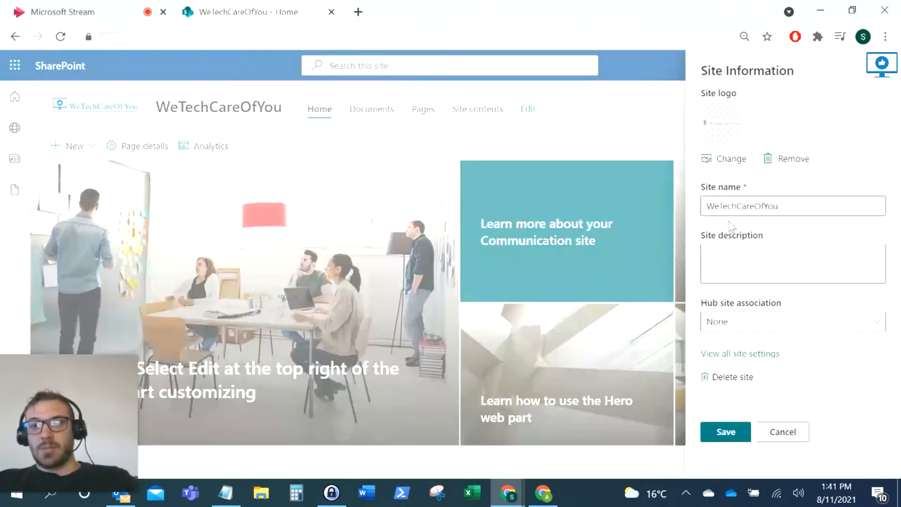
double_click(721, 187)
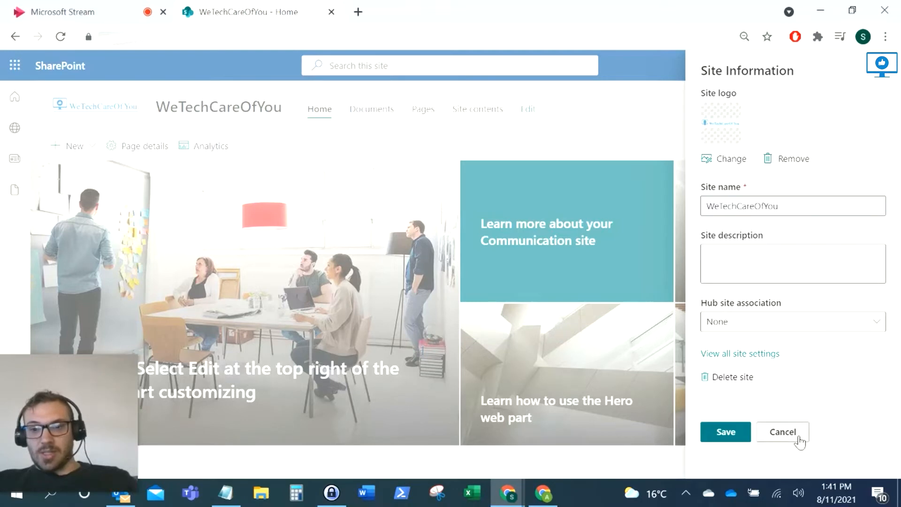
Step: Cancel Site information and go to Change the look > Header, title visibility still On
click(782, 431)
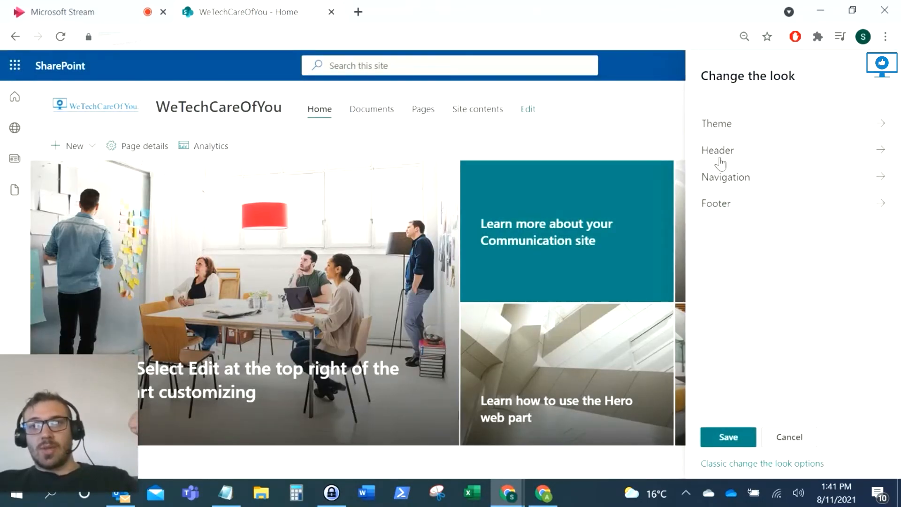
click(717, 150)
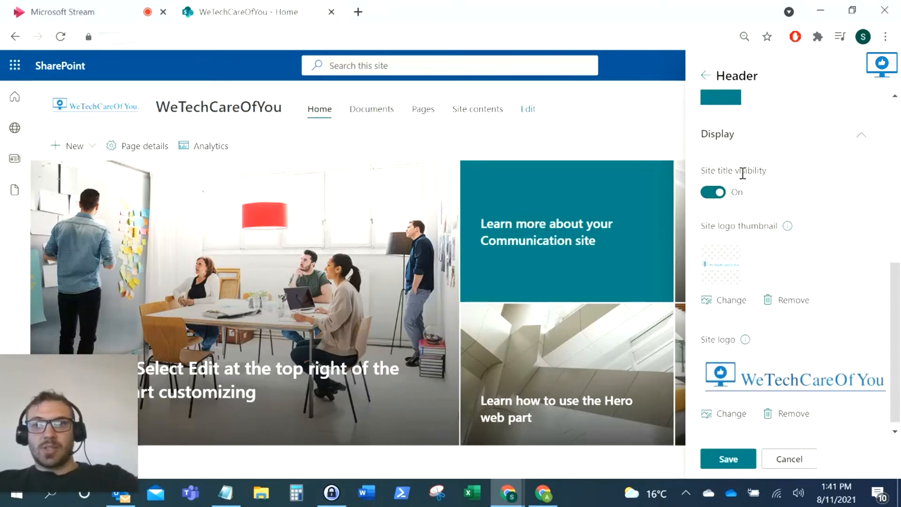
Step: Switch Site title visibility Off so only the WeTechCareOfYou logo remains in the header
click(713, 192)
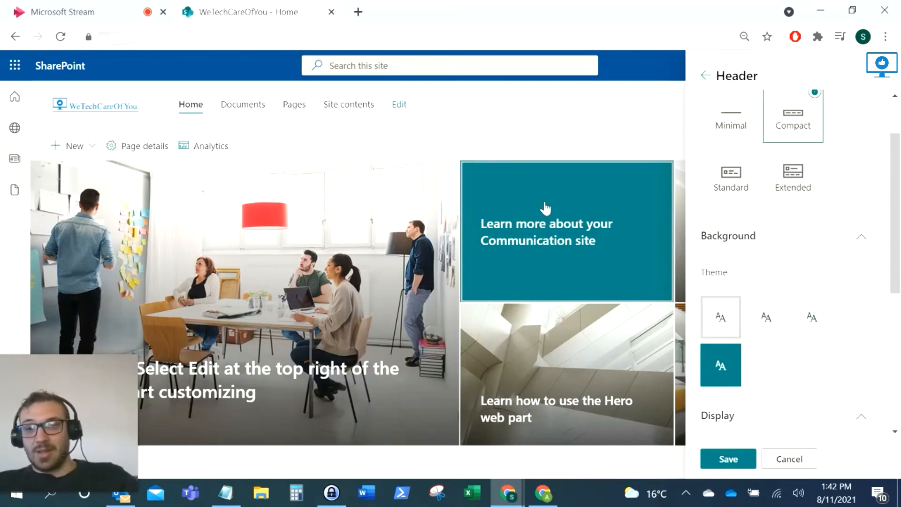
scroll(down, 3)
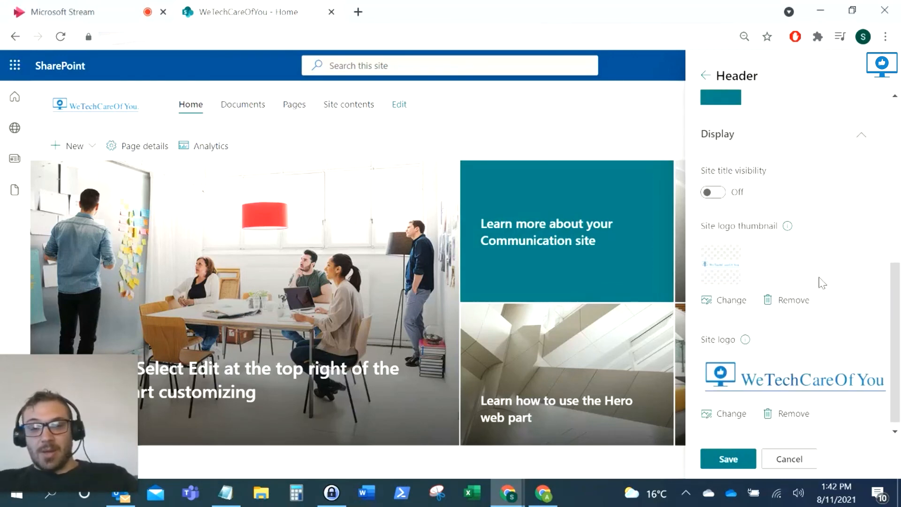
mouse_move(836, 293)
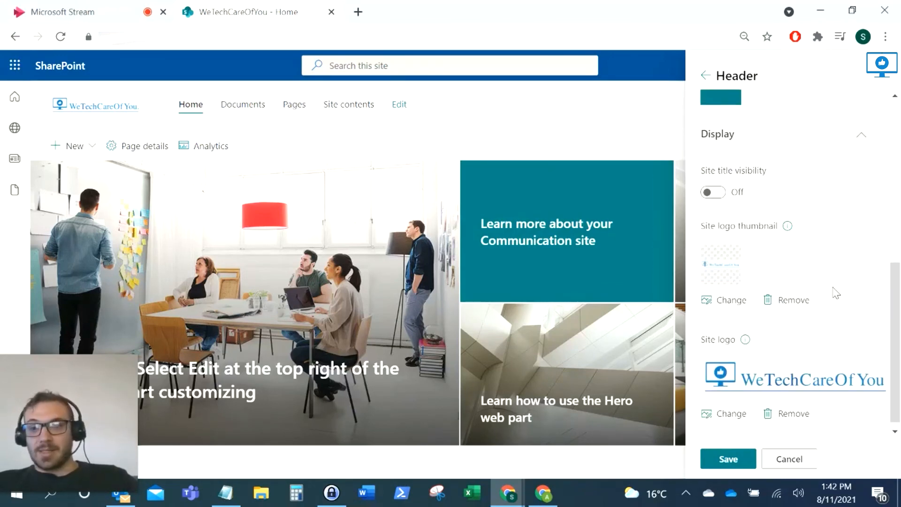